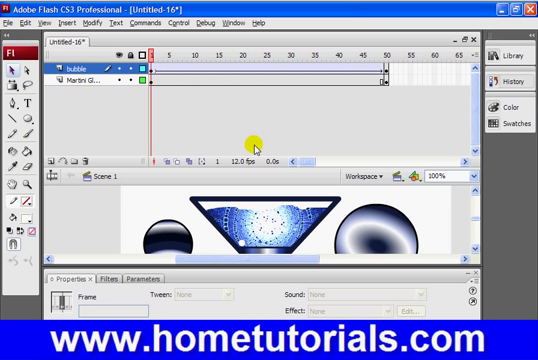
pyautogui.moveTo(260, 208)
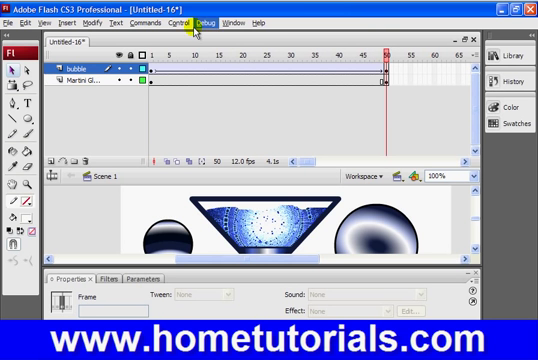
# Add new empty layers above the bubble layer with Insert Layer
pyautogui.click(152, 20)
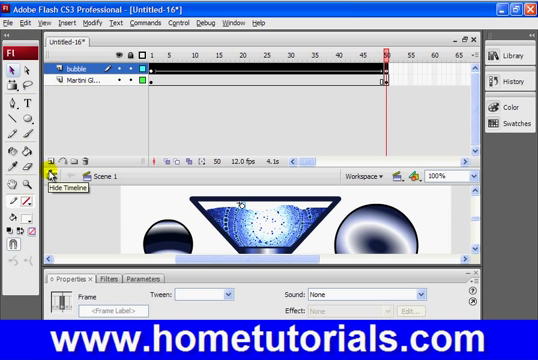
pyautogui.moveTo(50, 176)
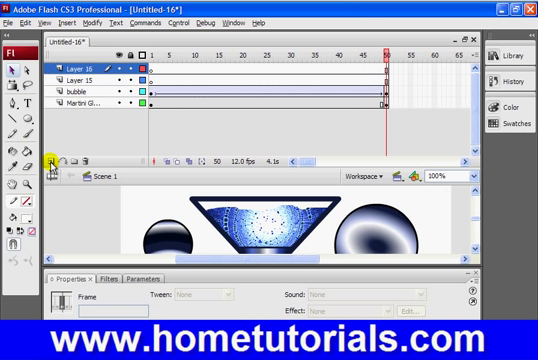
pyautogui.click(58, 160)
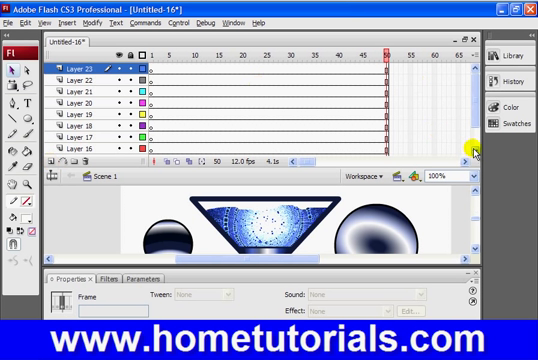
pyautogui.scroll(-3)
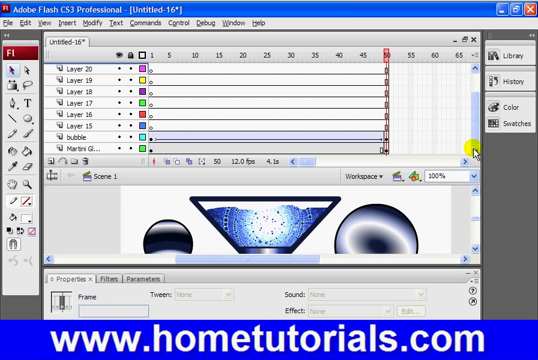
pyautogui.moveTo(370, 156)
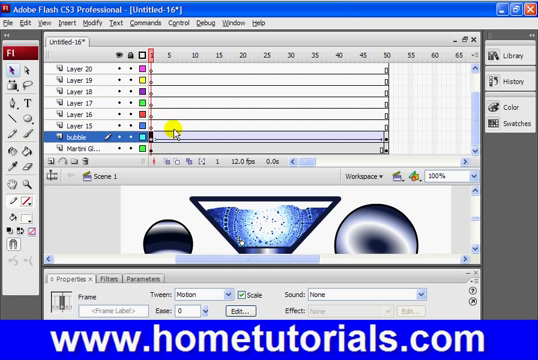
pyautogui.moveTo(172, 128)
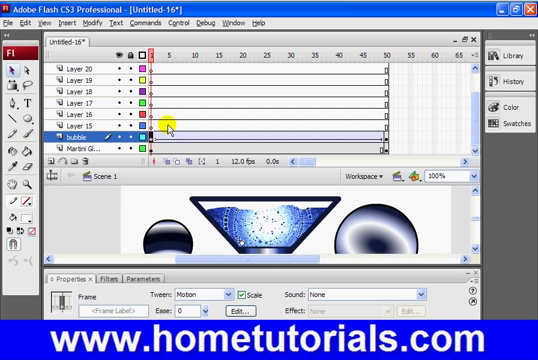
# Paste the bubble tween frames into the new layers, each copy starting a few frames later
pyautogui.click(164, 124)
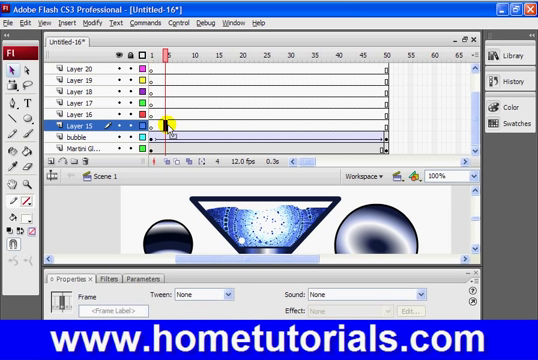
pyautogui.click(158, 132)
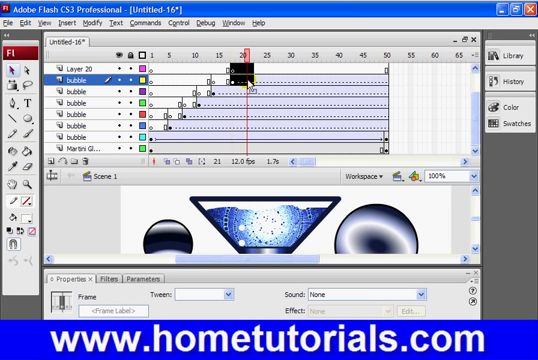
pyautogui.click(244, 76)
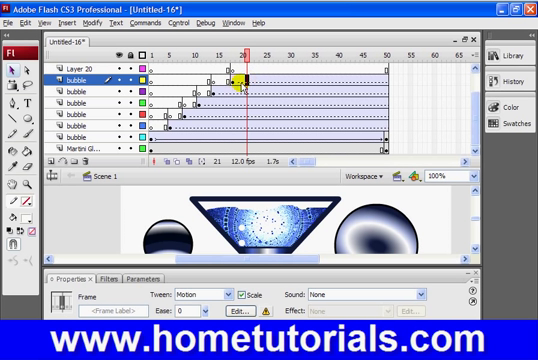
pyautogui.moveTo(244, 48); pyautogui.dragTo(228, 48)
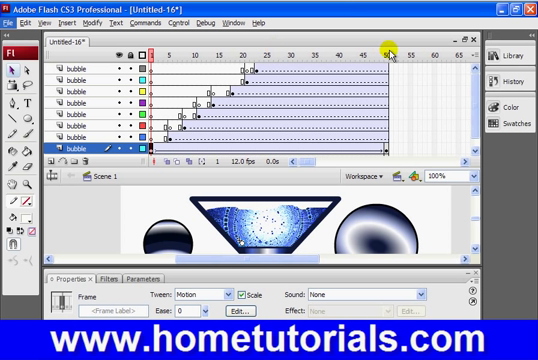
pyautogui.moveTo(480, 110)
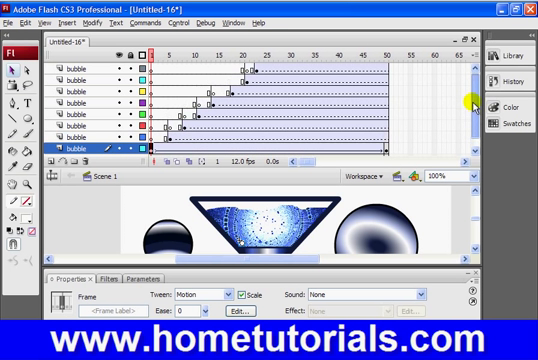
pyautogui.moveTo(420, 96)
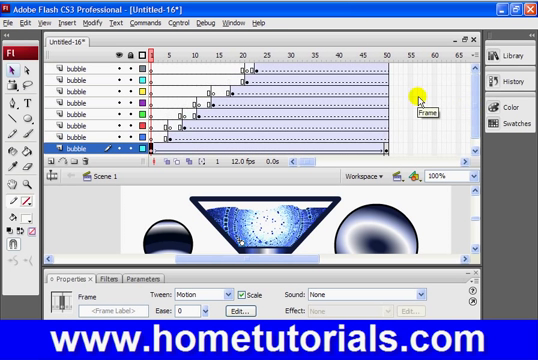
pyautogui.moveTo(176, 136)
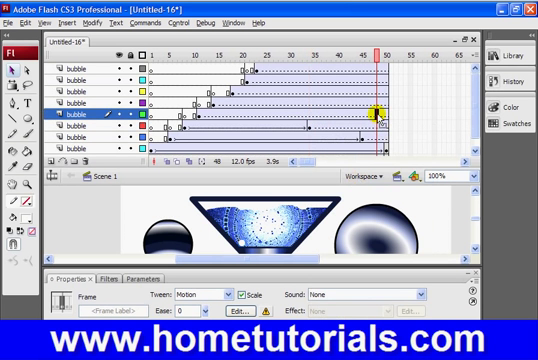
# Insert an ending keyframe near frame 50 on a bubble tween and scrub to check the motion
pyautogui.rightClick(376, 114)
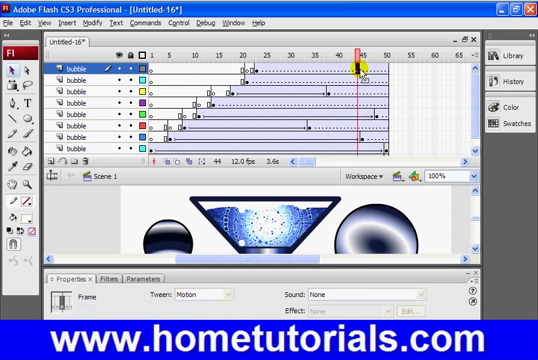
pyautogui.moveTo(356, 62); pyautogui.dragTo(344, 62)
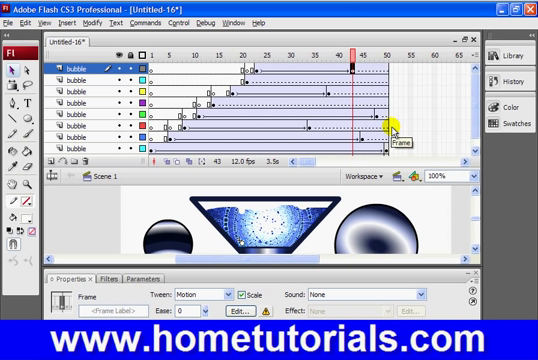
pyautogui.moveTo(476, 110)
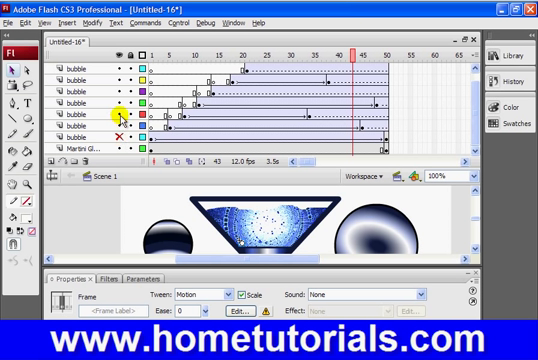
pyautogui.click(120, 100)
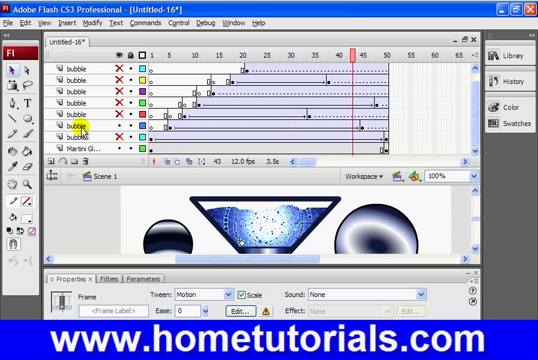
# Rename two layers to 'bubble 2' and 'bubble 3' via Layer Properties
pyautogui.doubleClick(76, 118)
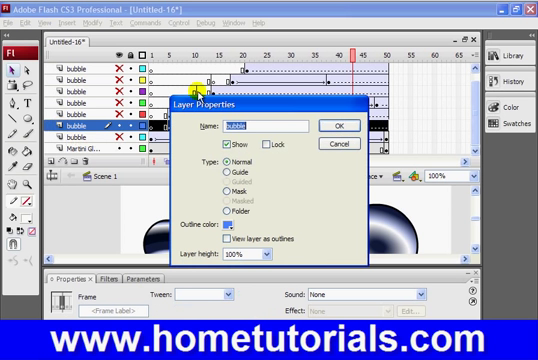
pyautogui.write('bubble 2')
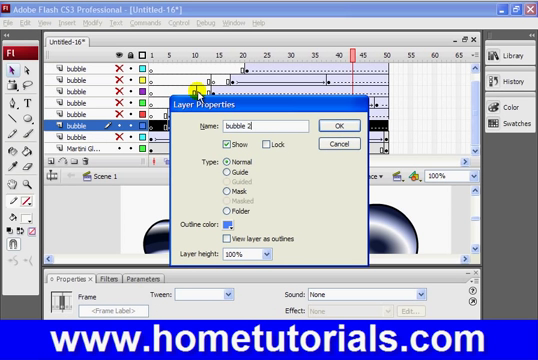
pyautogui.click(352, 124)
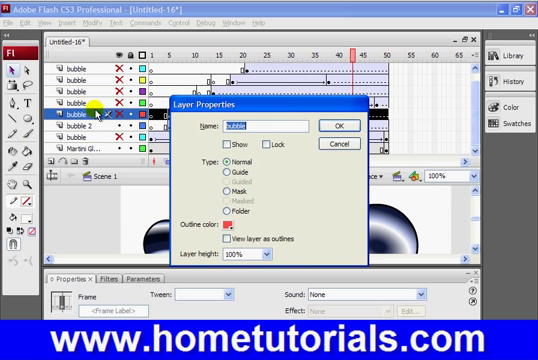
pyautogui.write('bubble 3')
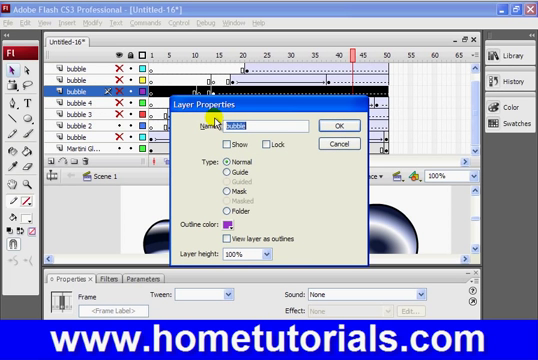
pyautogui.click(344, 126)
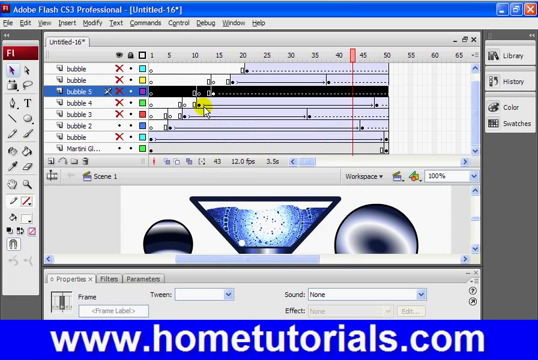
# Rename the higher layers up to 'bubble 6' and start on the top layer
pyautogui.doubleClick(70, 76)
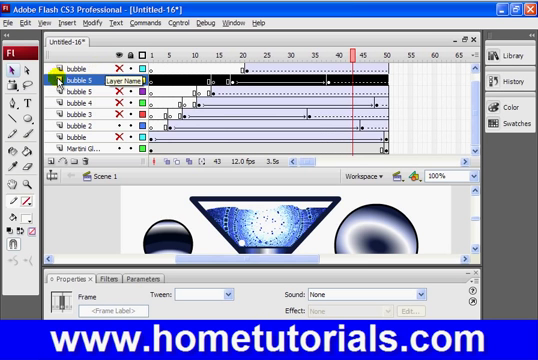
pyautogui.doubleClick(84, 78)
pyautogui.write('bubble 6')
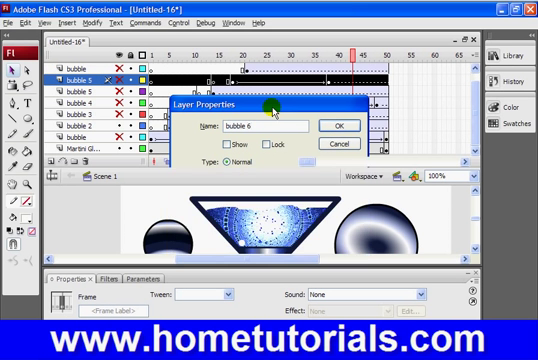
pyautogui.click(344, 124)
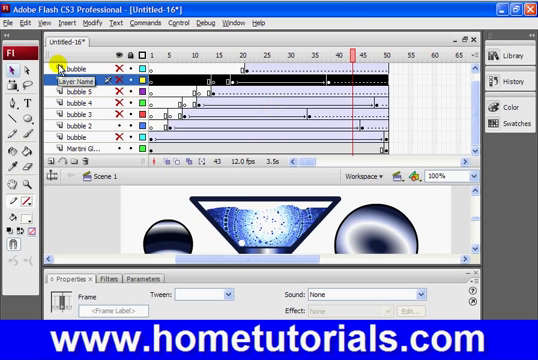
pyautogui.doubleClick(70, 64)
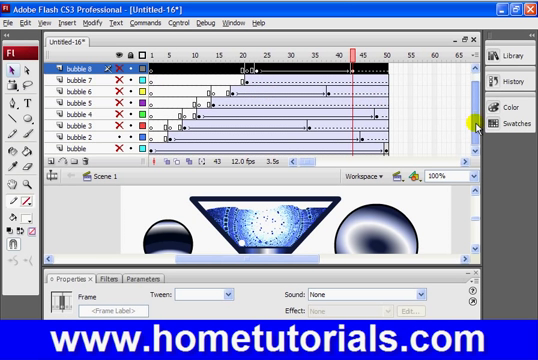
# Finish the layer numbering and select bubbles in the glass to check their tween settings
pyautogui.scroll(-3)
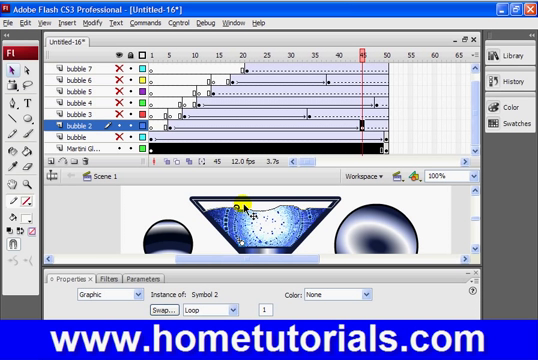
pyautogui.click(70, 144)
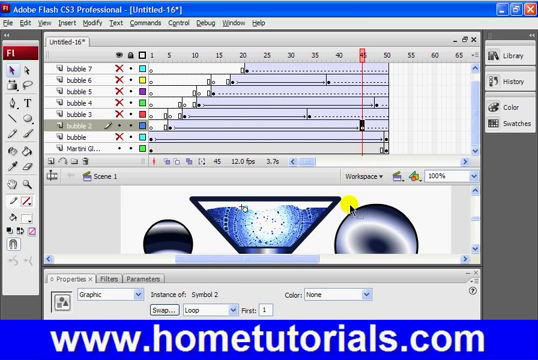
pyautogui.click(178, 130)
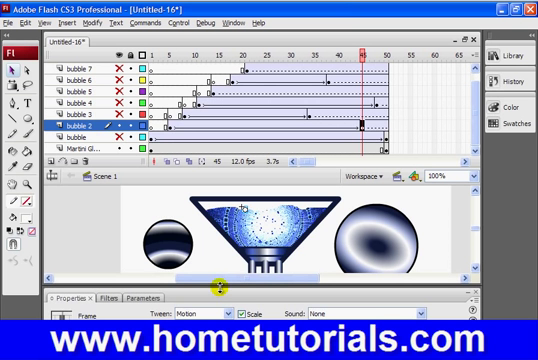
pyautogui.moveTo(244, 210)
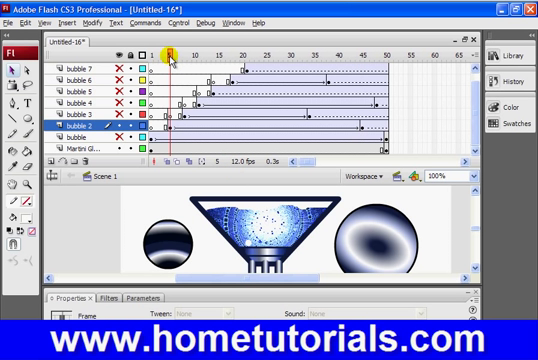
pyautogui.moveTo(176, 56); pyautogui.dragTo(312, 56)
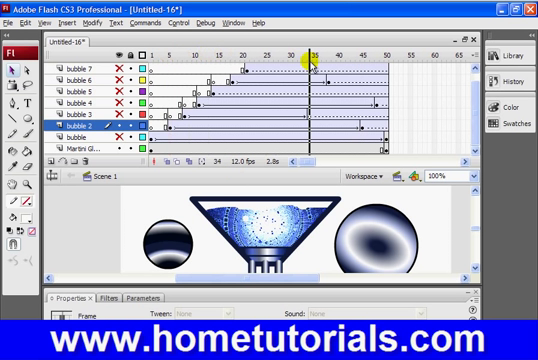
pyautogui.moveTo(310, 62); pyautogui.dragTo(388, 62)
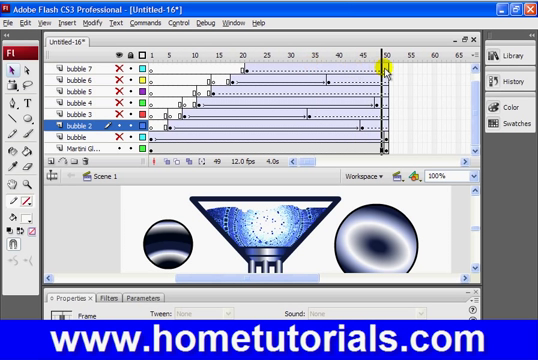
pyautogui.click(180, 58)
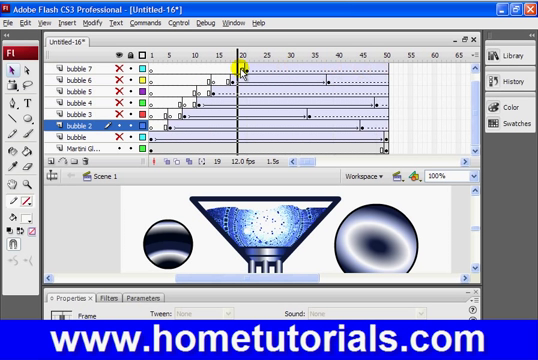
pyautogui.moveTo(238, 62); pyautogui.dragTo(172, 62)
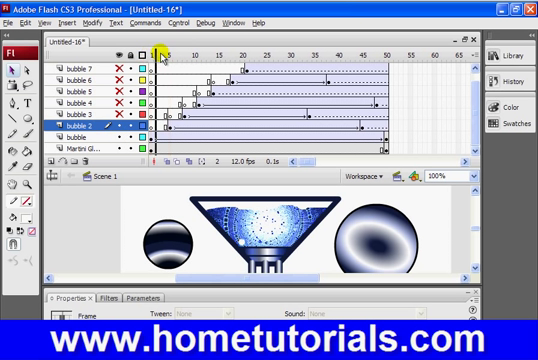
pyautogui.moveTo(164, 50); pyautogui.dragTo(304, 50)
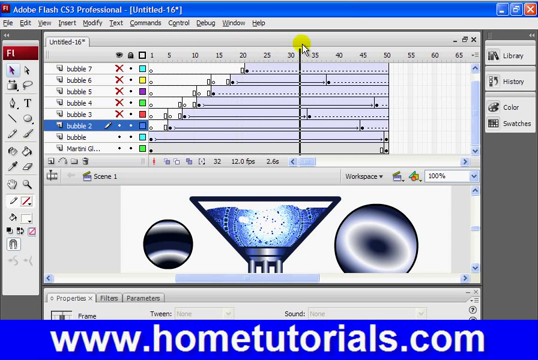
pyautogui.moveTo(304, 48); pyautogui.dragTo(384, 48)
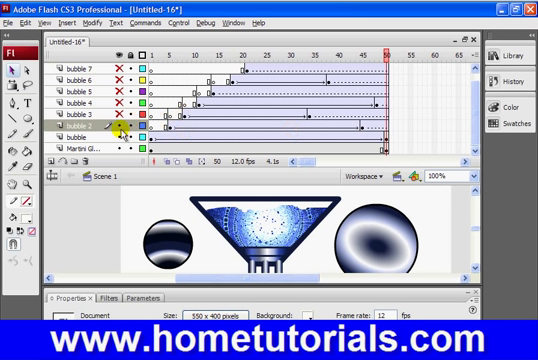
pyautogui.click(70, 128)
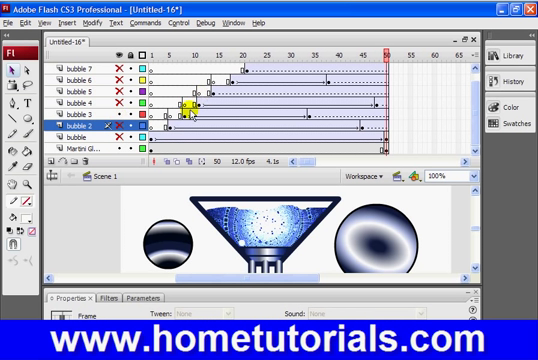
pyautogui.click(178, 120)
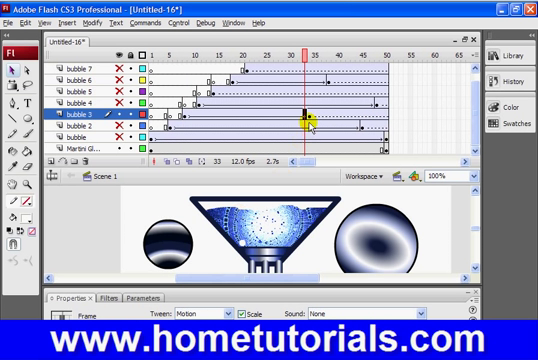
pyautogui.click(312, 48)
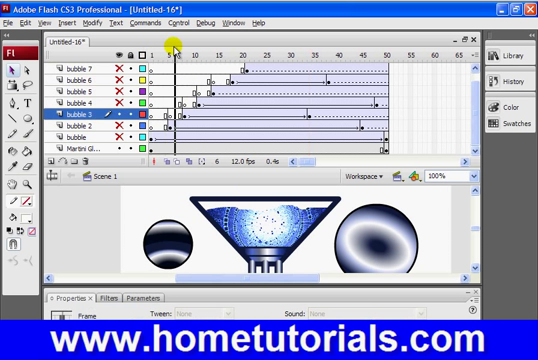
# Preview the animation from the start, then move bubble 4's starting keyframe later than the layer below
pyautogui.moveTo(172, 48); pyautogui.dragTo(258, 48)
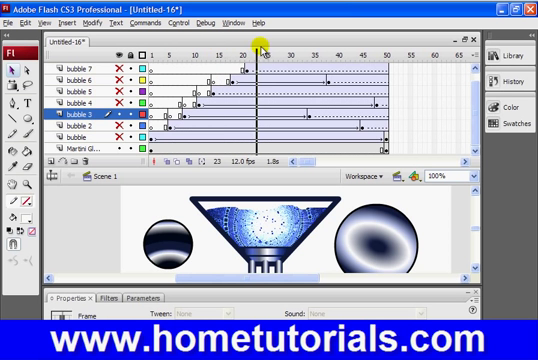
pyautogui.moveTo(258, 48); pyautogui.dragTo(320, 48)
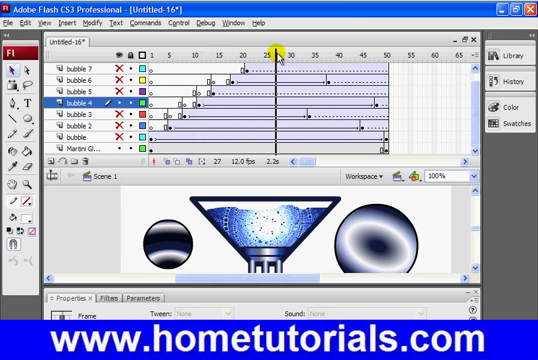
pyautogui.moveTo(278, 50); pyautogui.dragTo(388, 50)
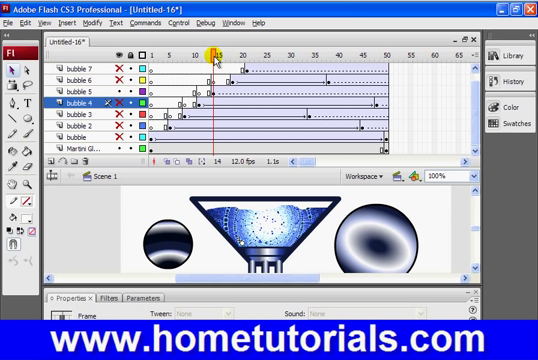
# Insert an end keyframe on the next bubble layer so its tween ends with the others
pyautogui.click(212, 56)
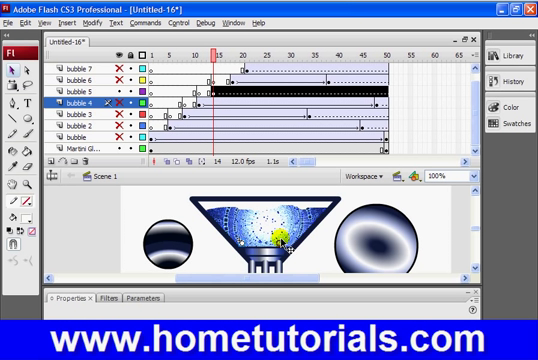
pyautogui.click(70, 90)
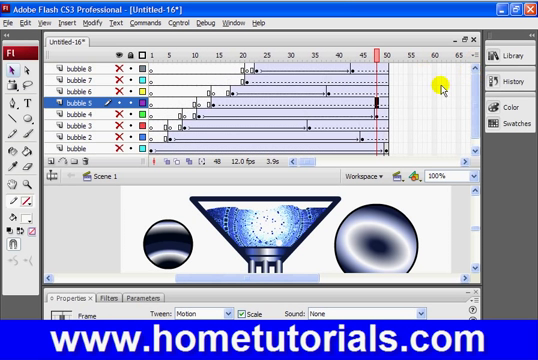
pyautogui.moveTo(362, 100)
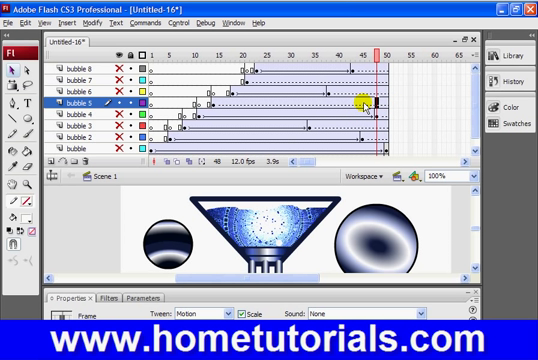
pyautogui.rightClick(344, 108)
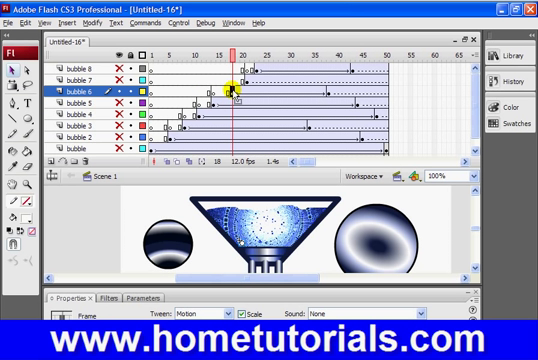
pyautogui.moveTo(232, 174)
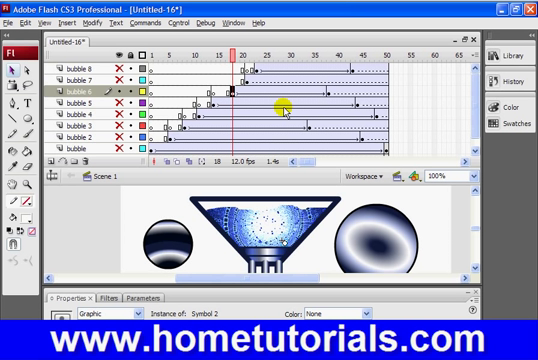
pyautogui.moveTo(328, 90)
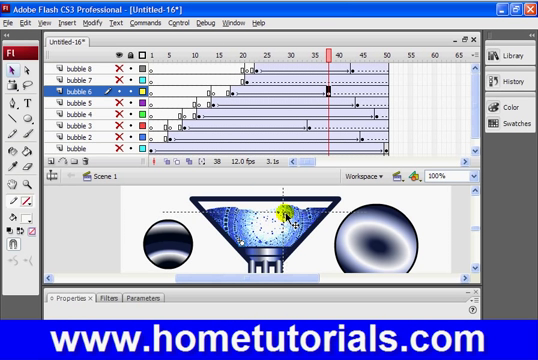
# Select the bubble 6 graphic on the Stage to raise it to the glass rim
pyautogui.click(284, 216)
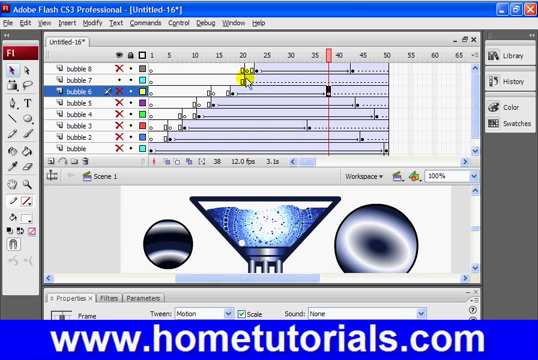
# Insert an ending keyframe on bubble 7 and place its bubble near the glass rim
pyautogui.click(244, 56)
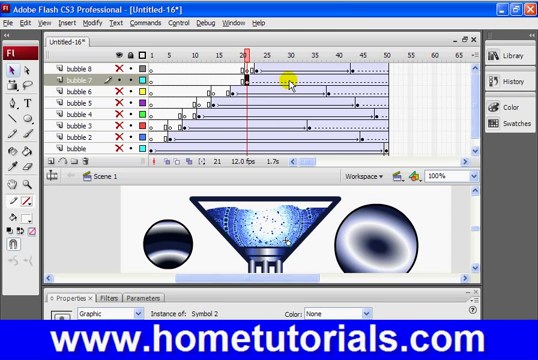
pyautogui.rightClick(288, 70)
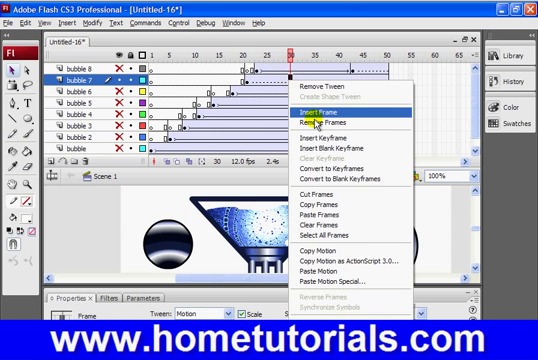
pyautogui.click(308, 106)
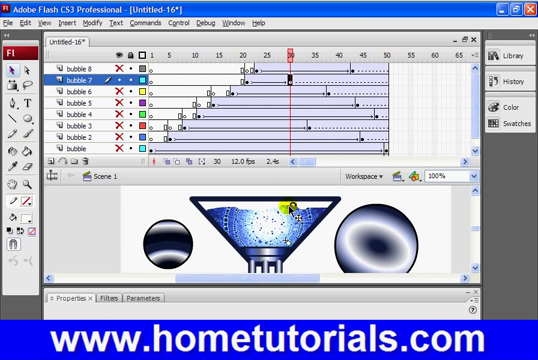
pyautogui.click(284, 204)
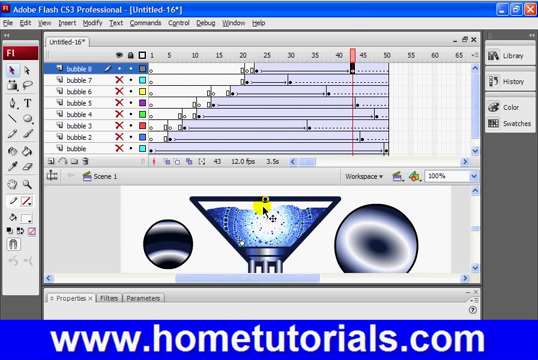
# Move the bubble 8 end-frame bubble to the top of the glass and rewind the timeline
pyautogui.click(264, 216)
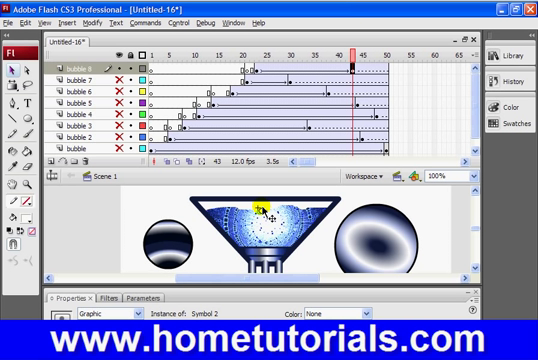
pyautogui.click(152, 48)
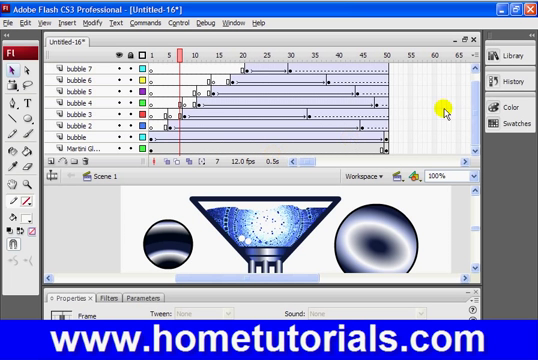
pyautogui.moveTo(164, 104)
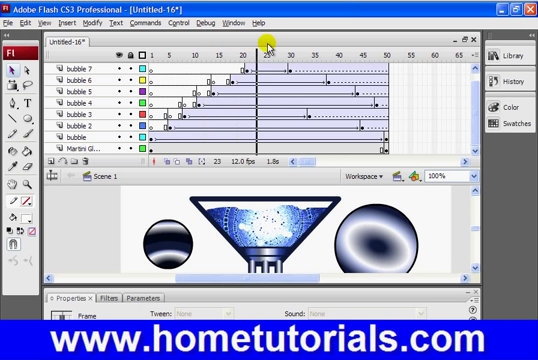
pyautogui.moveTo(264, 48); pyautogui.dragTo(384, 48)
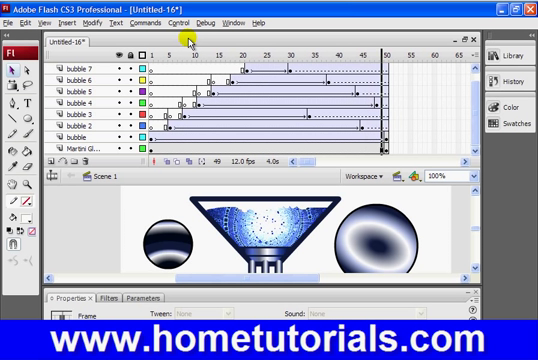
pyautogui.click(384, 56)
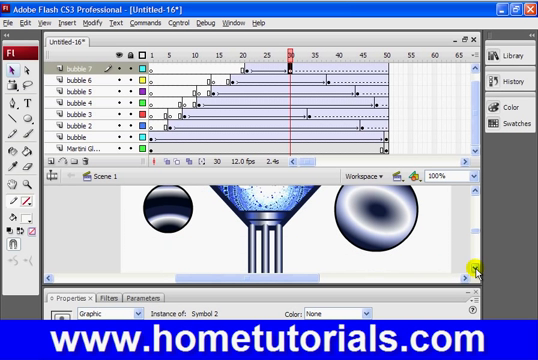
pyautogui.moveTo(188, 312)
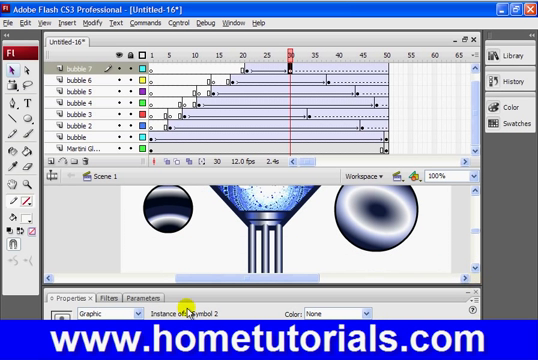